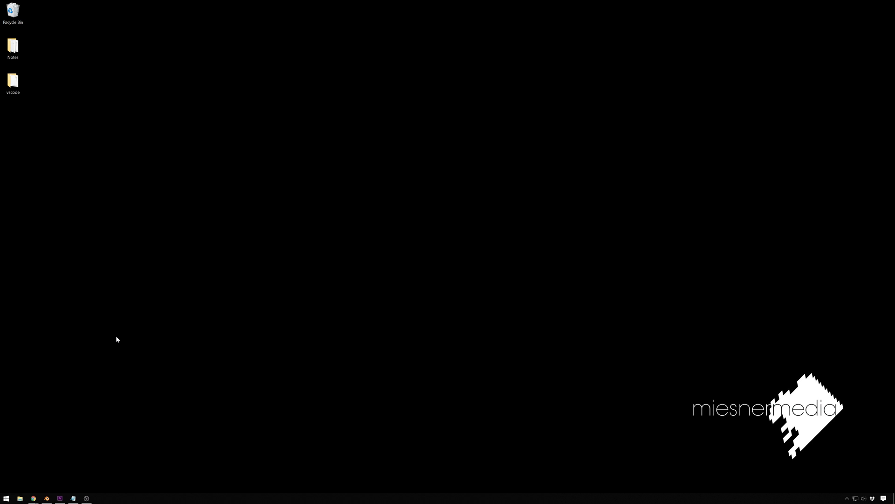
pyautogui.moveTo(143, 280)
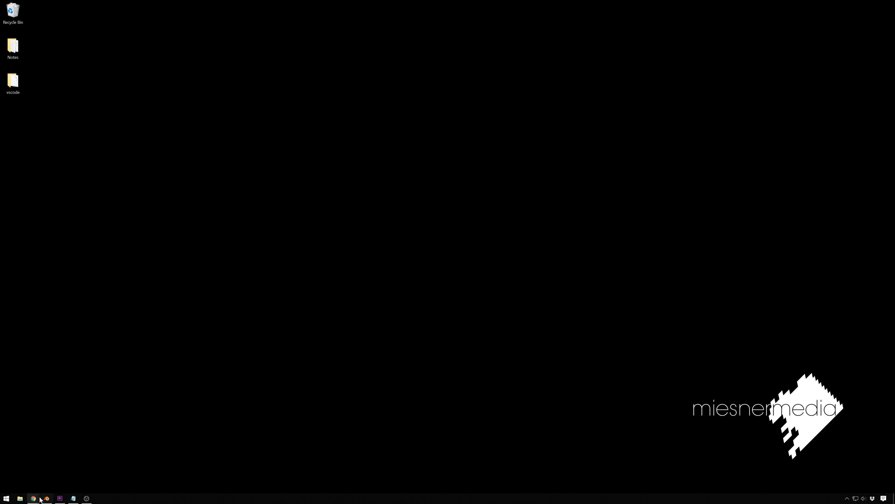
# - In Chrome, set the Animation Nodes tutorial's playback speed to 0.5 from the settings menu
pyautogui.click(33, 499)
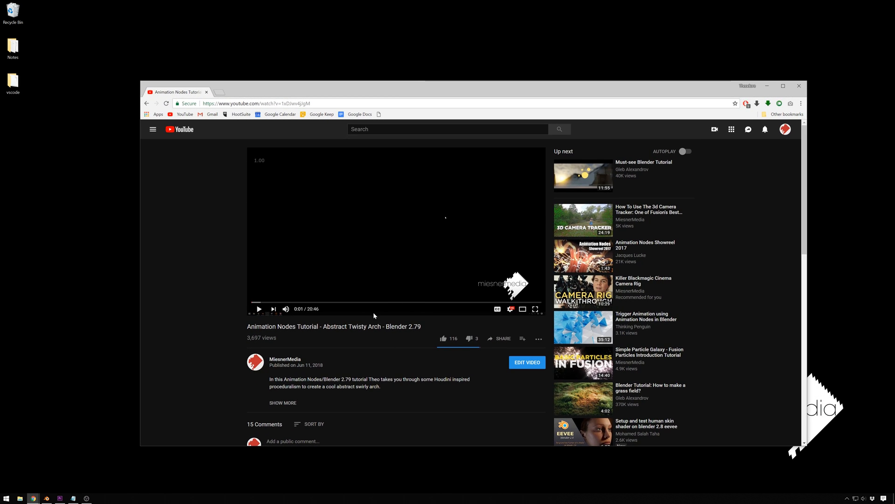
pyautogui.click(509, 309)
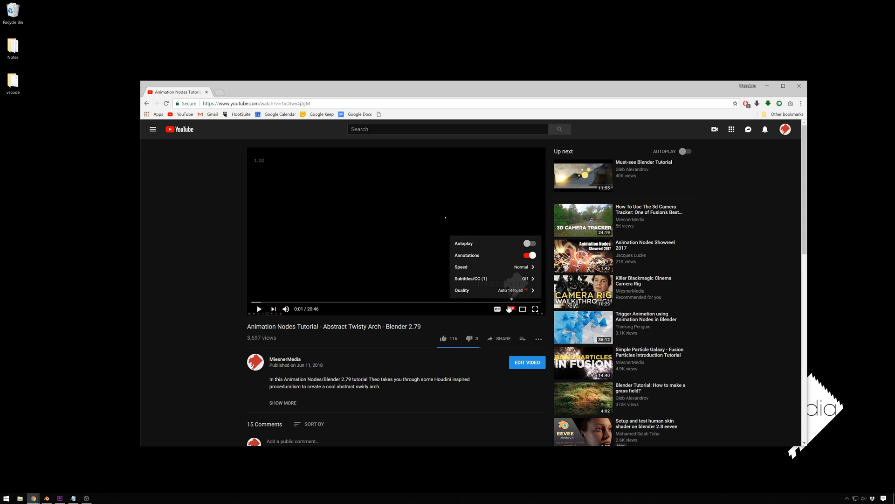
pyautogui.moveTo(510, 308)
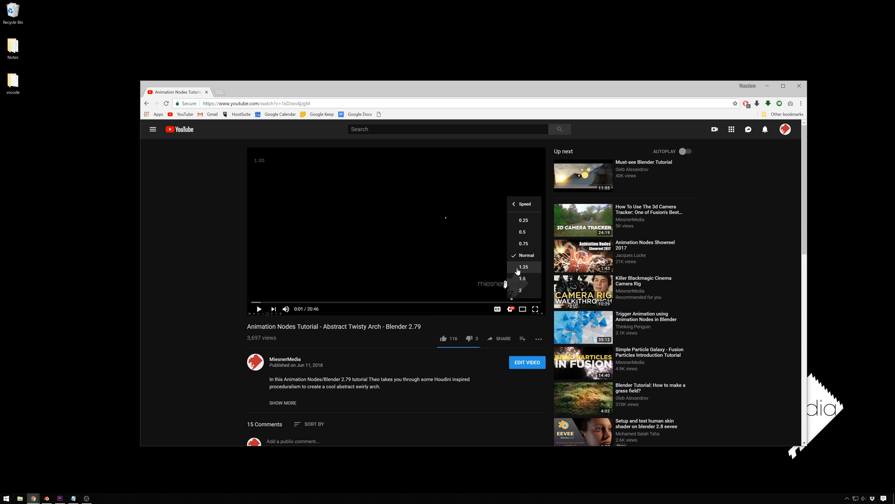
pyautogui.moveTo(524, 232)
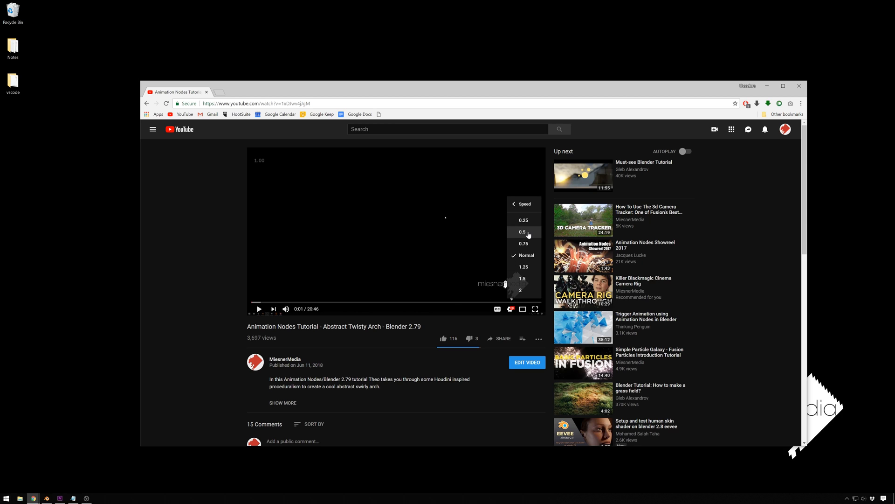
pyautogui.click(524, 231)
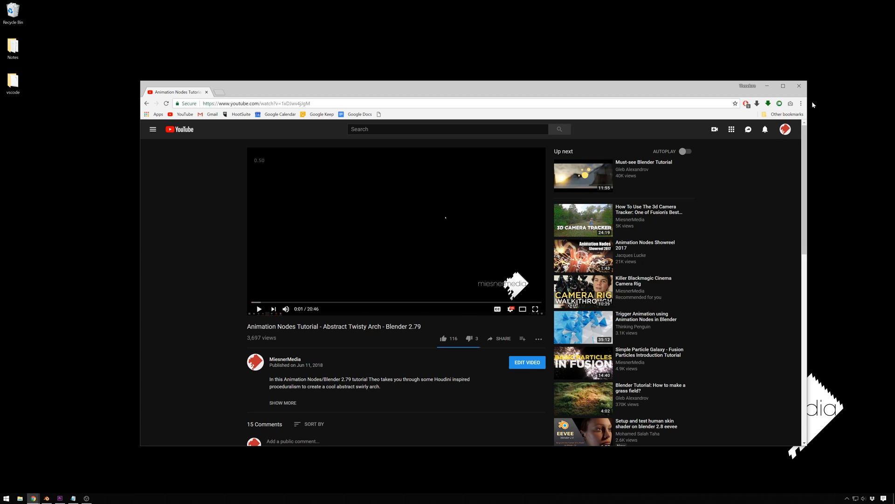
# - Raise the tutorial's speed from 0.5 using the Video Speed Controller overlay's + button
pyautogui.click(801, 104)
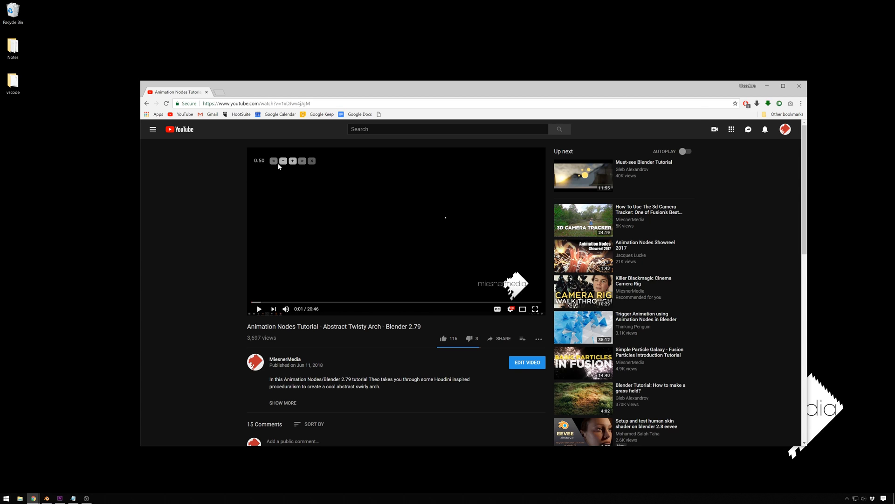
pyautogui.click(293, 160)
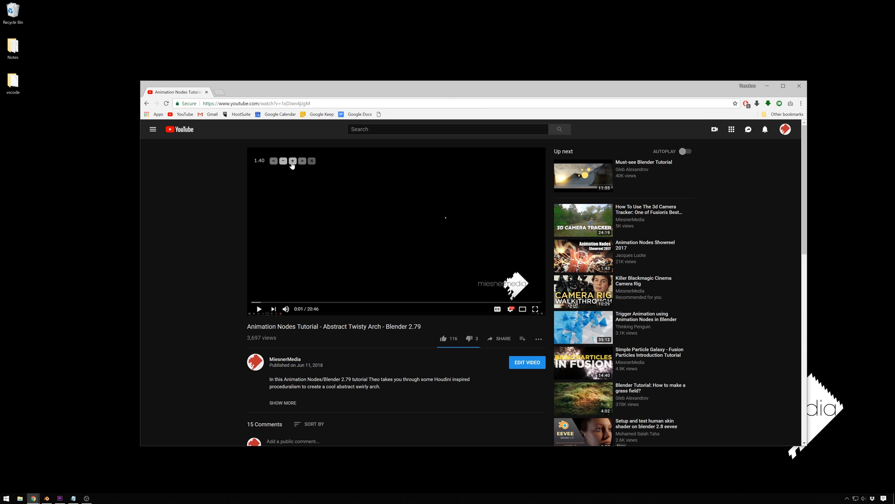
pyautogui.click(293, 161)
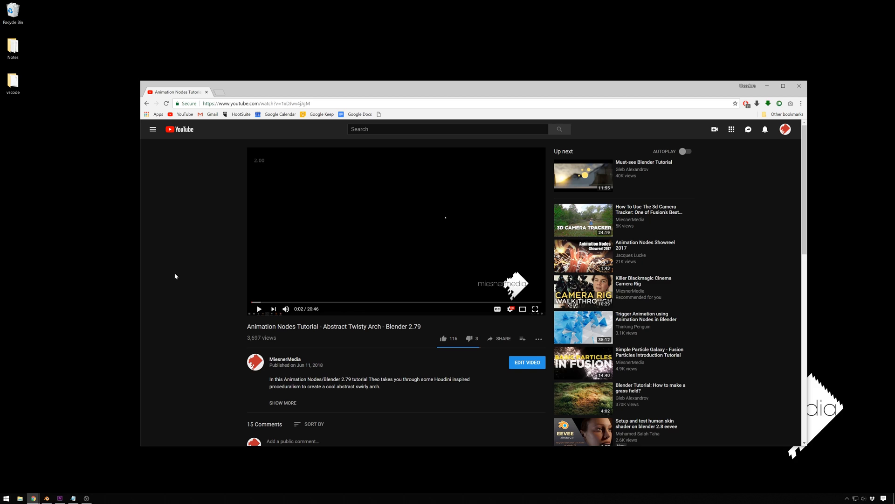
pyautogui.moveTo(171, 254)
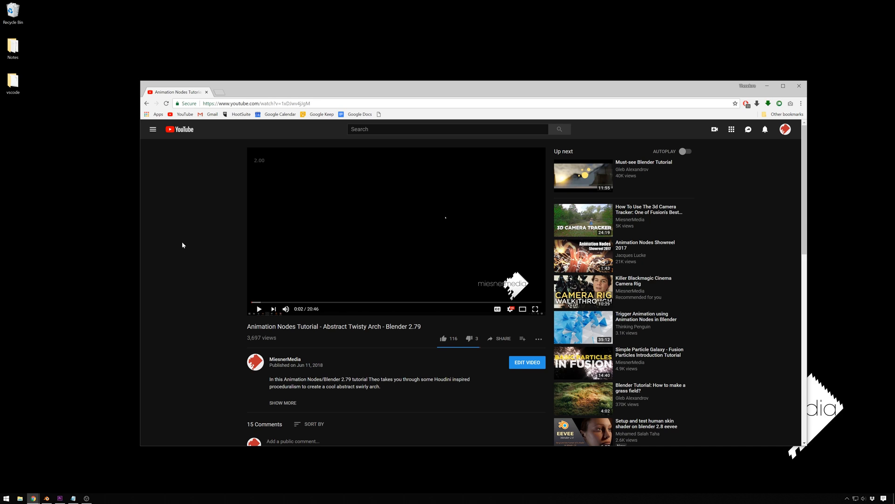
pyautogui.moveTo(100, 291)
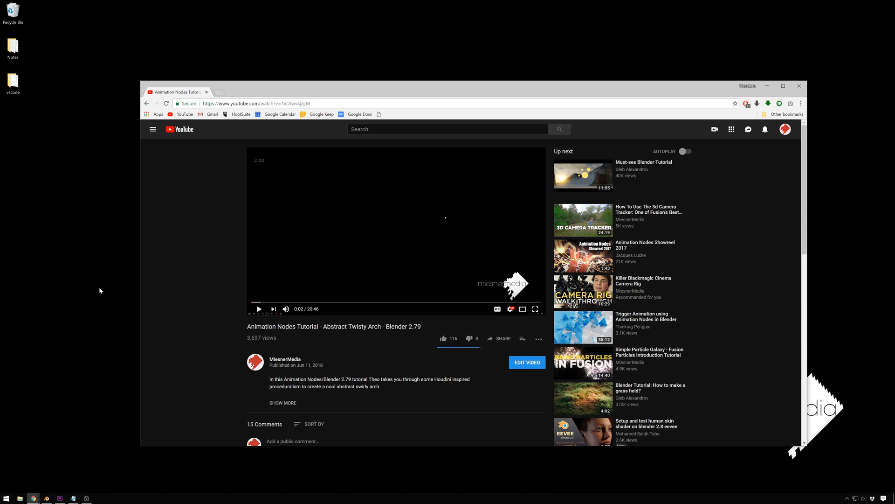